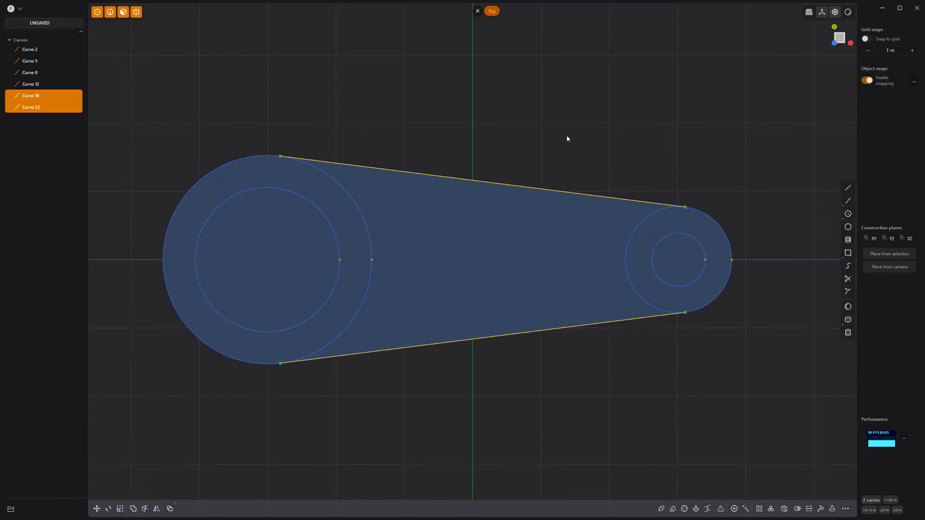
Step: Duplicate the small circle, shift it about -1.1 m along X, and extrude the link profile into a solid
left_click(847, 277)
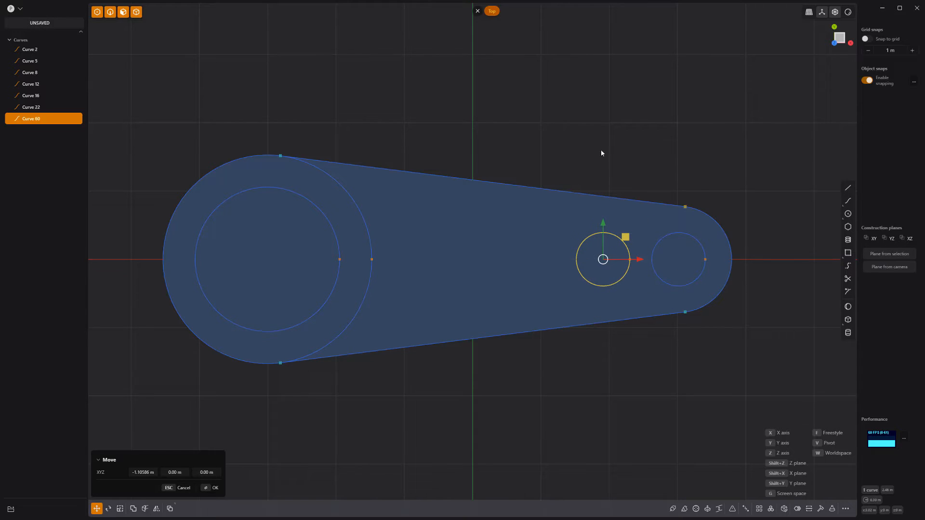
key("shift+d")
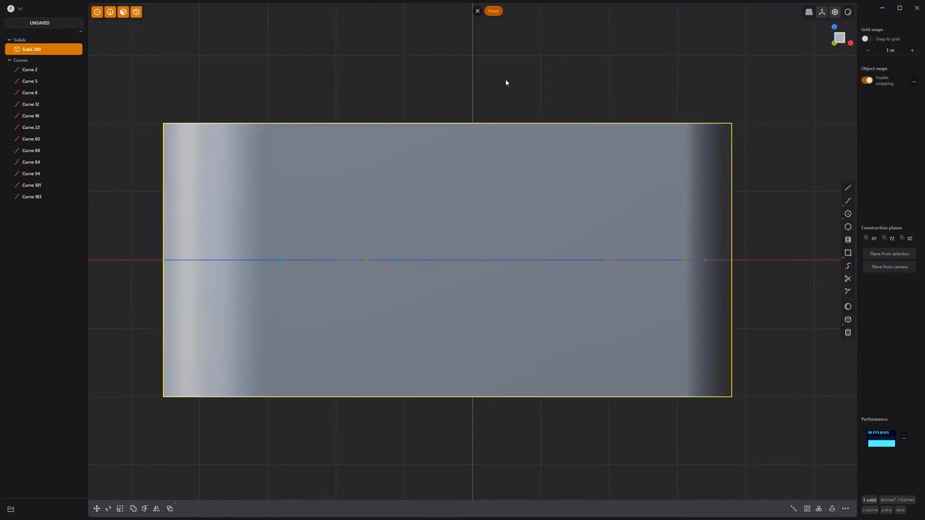
Step: Draw the mirrored sideways-Y curves in Front view and cut the solid into separate pieces with them
left_click(762, 141)
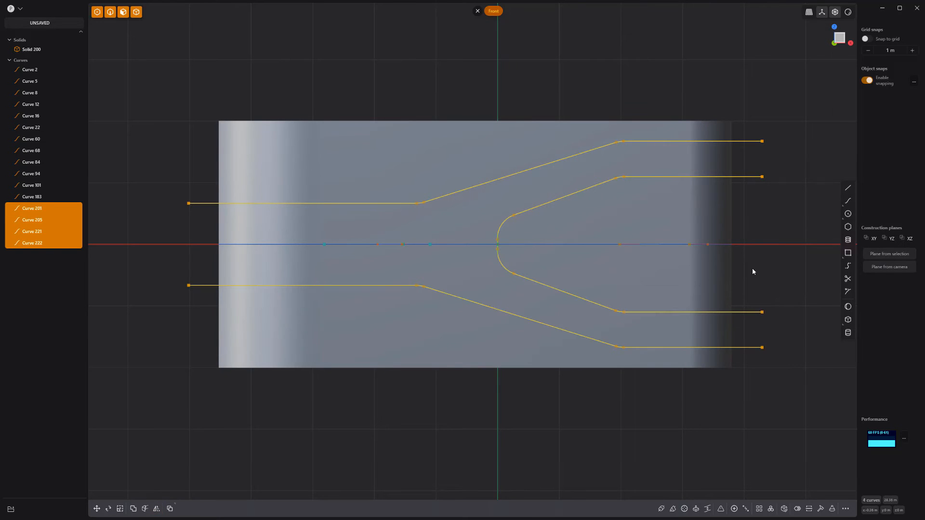
key("c")
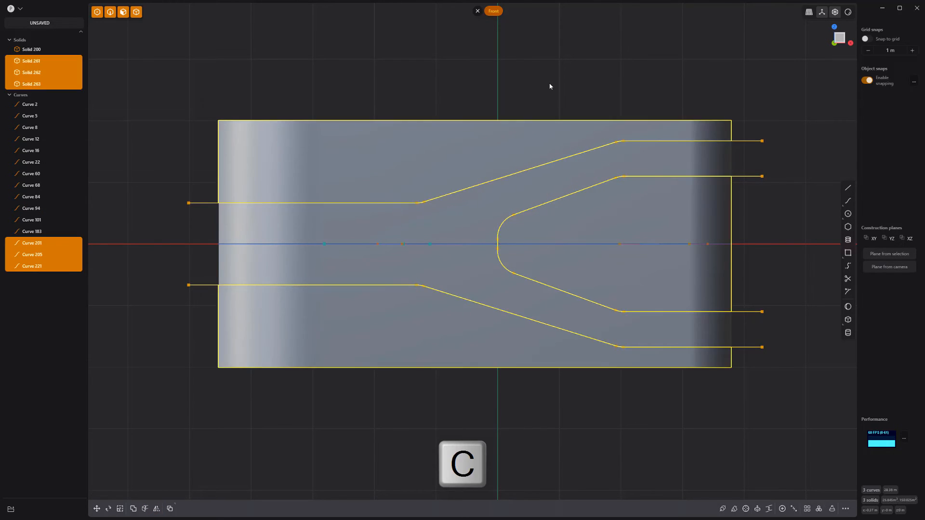